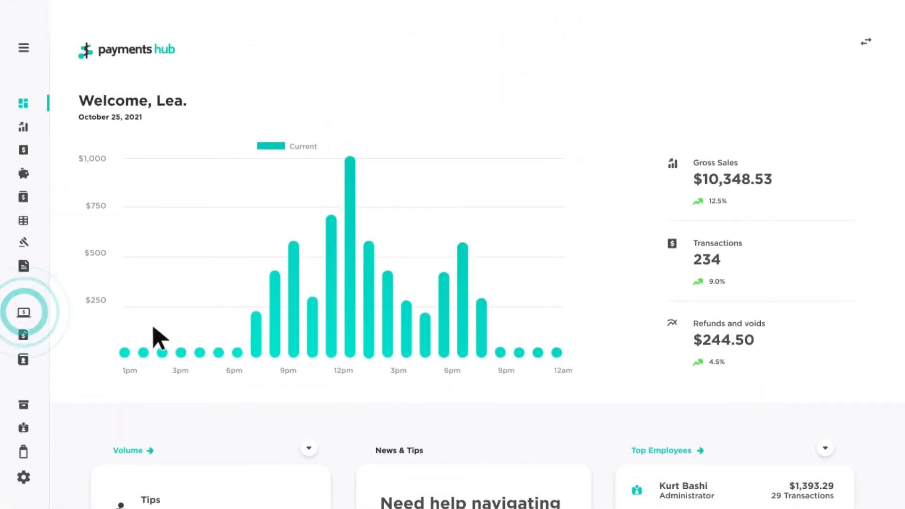
Step: Open the Virtual Terminal from the dashboard's left sidebar
click(23, 312)
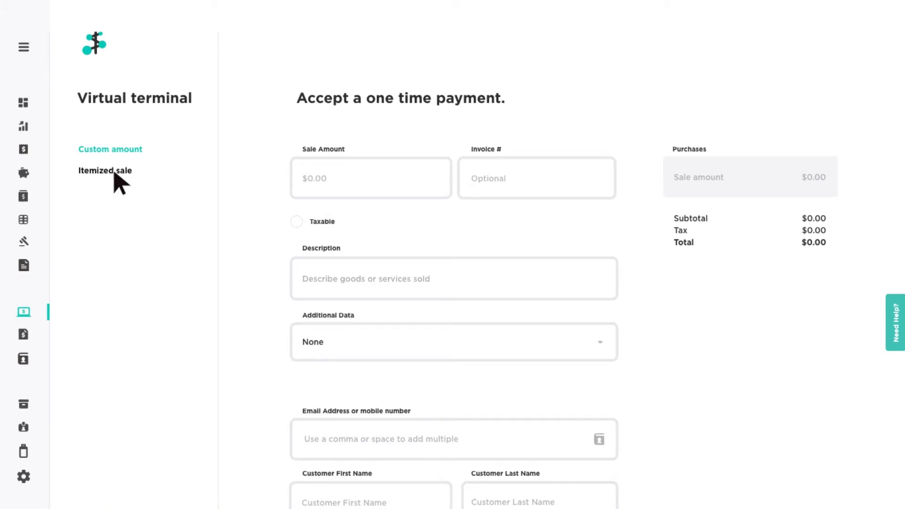
Step: Switch to Itemized sale, then draft a Sweatshirt express item at 49.0 and cancel it
click(105, 170)
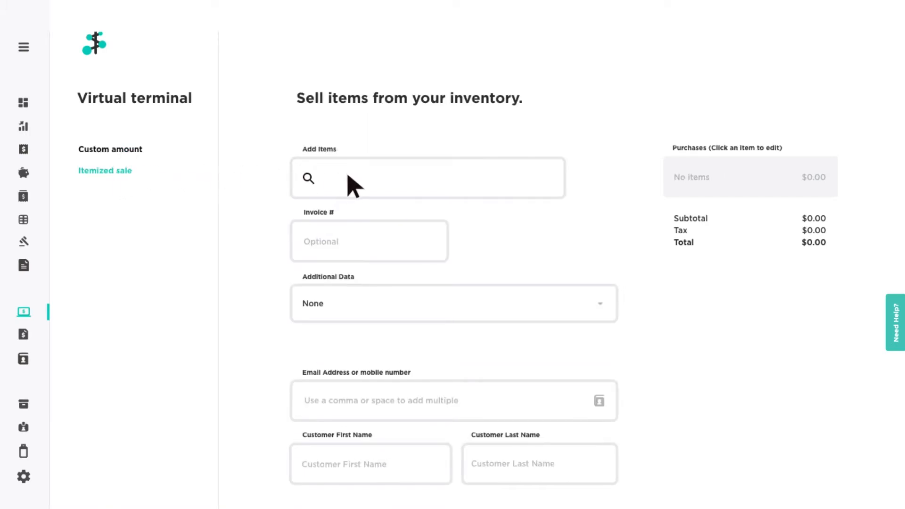
click(427, 179)
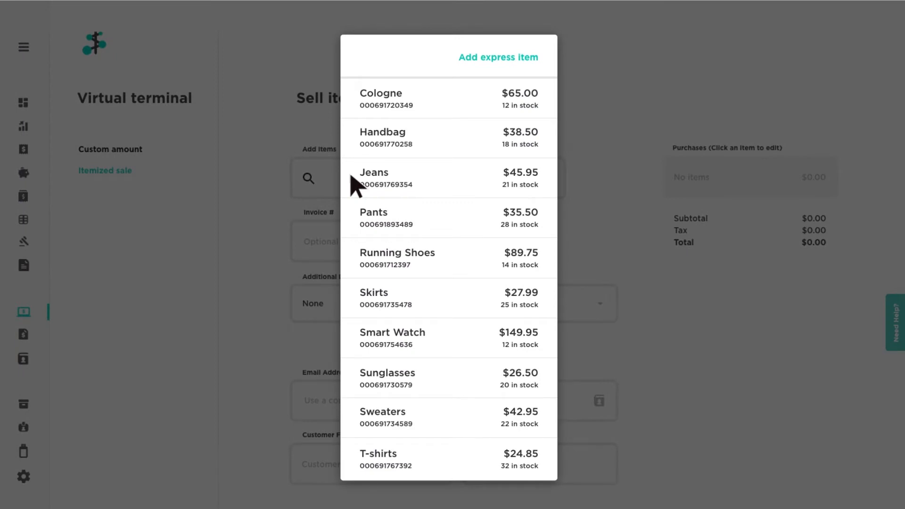
click(498, 56)
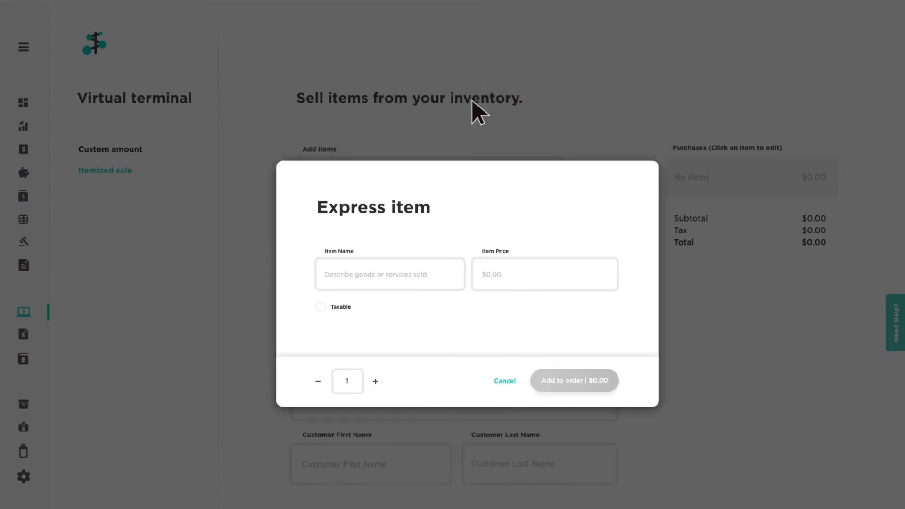
text(Sweatshirt)
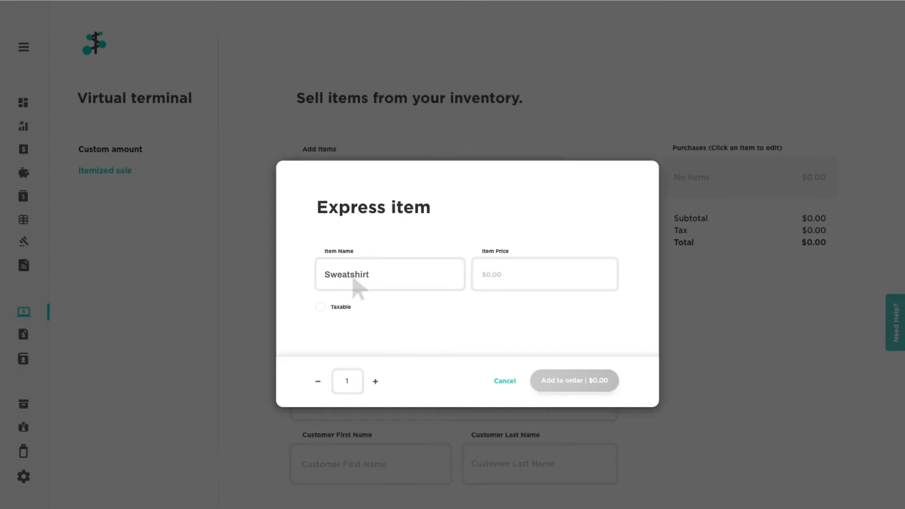
text(49.0)
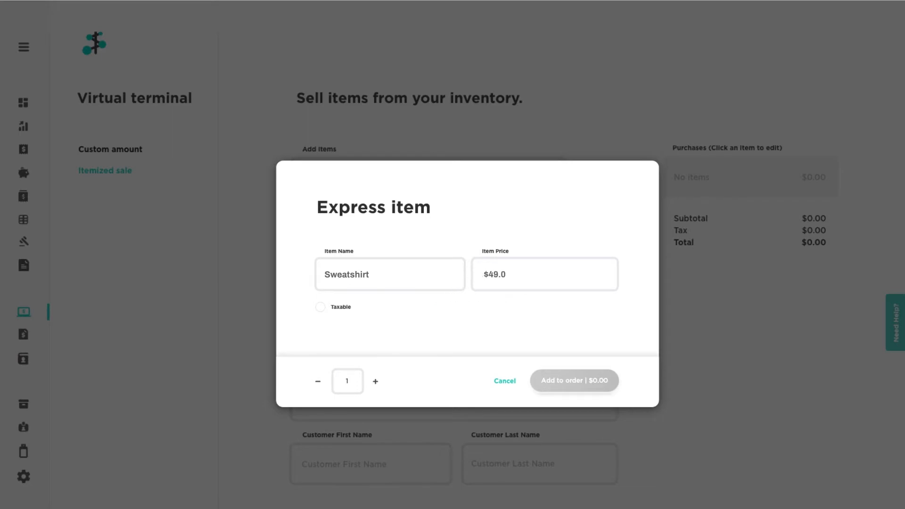
click(503, 380)
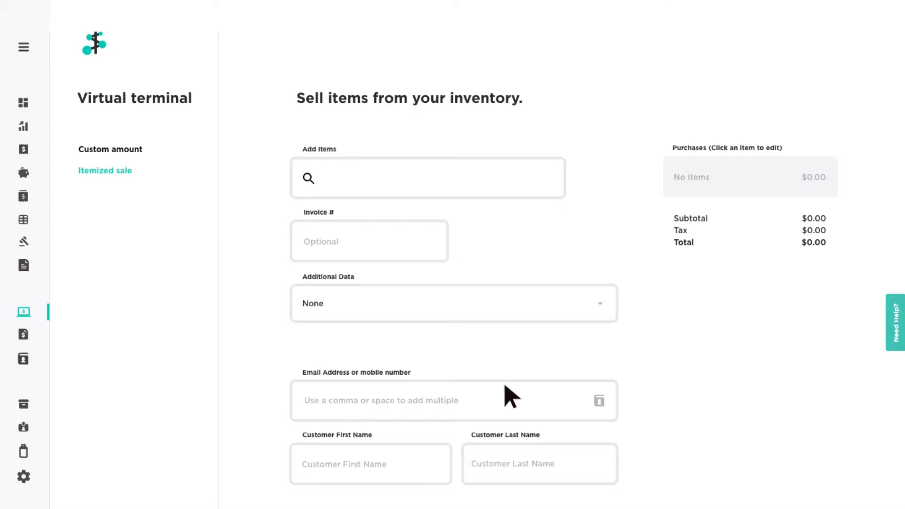
Step: Add Smart Watch, quantity 2, with Sport Band and 10% discount, totaling $300.41
click(427, 178)
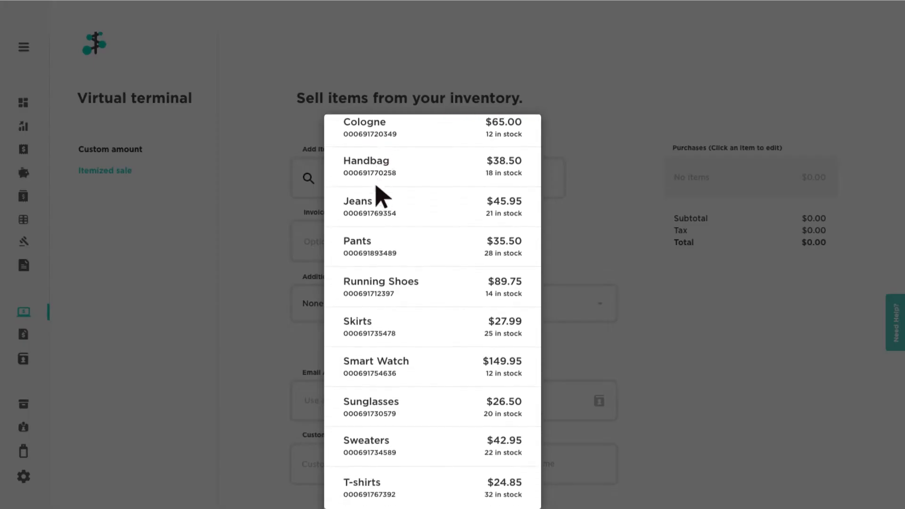
click(376, 367)
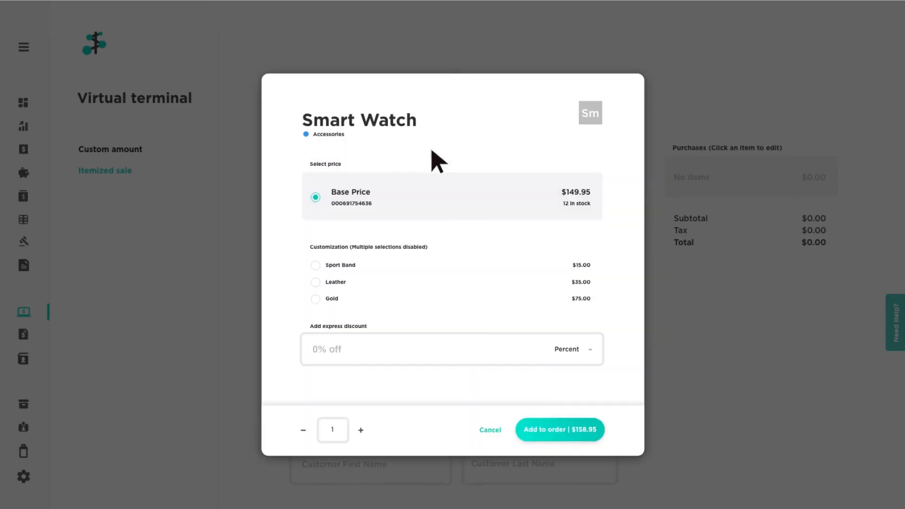
mouse_move(344, 439)
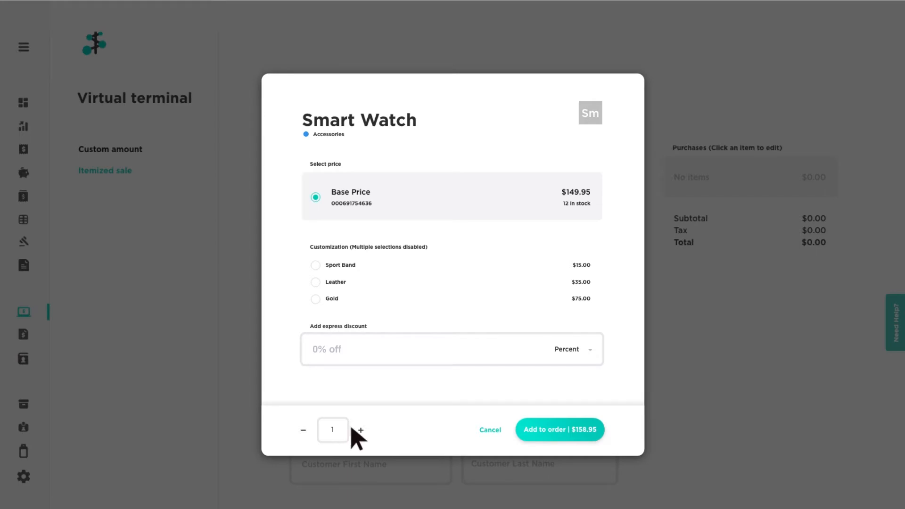
click(359, 431)
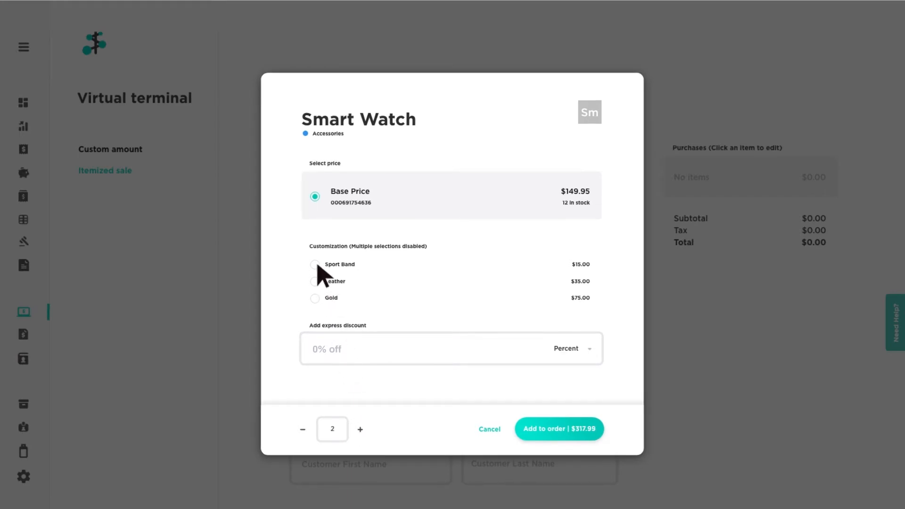
click(315, 267)
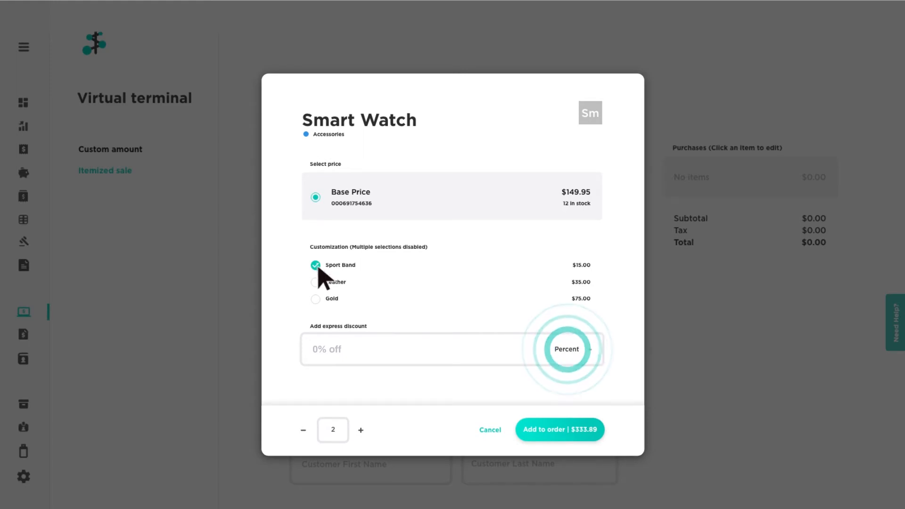
text(10% off)
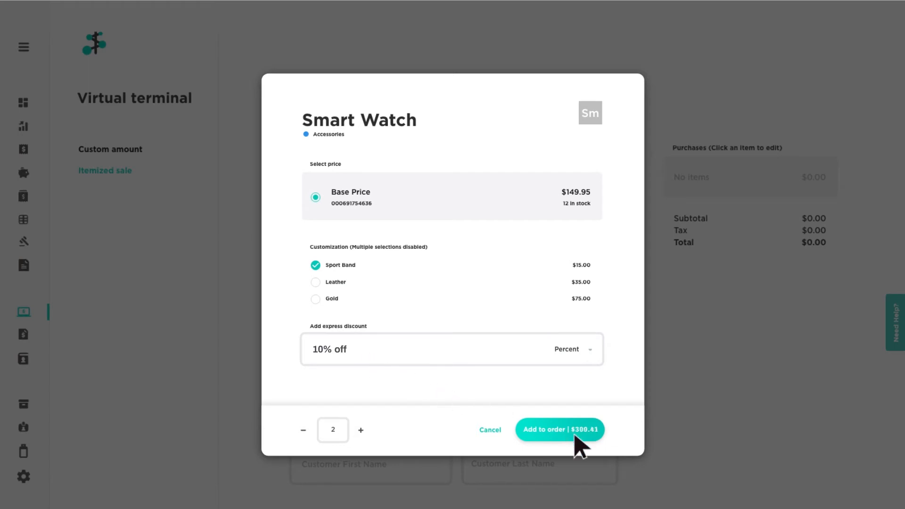
click(558, 429)
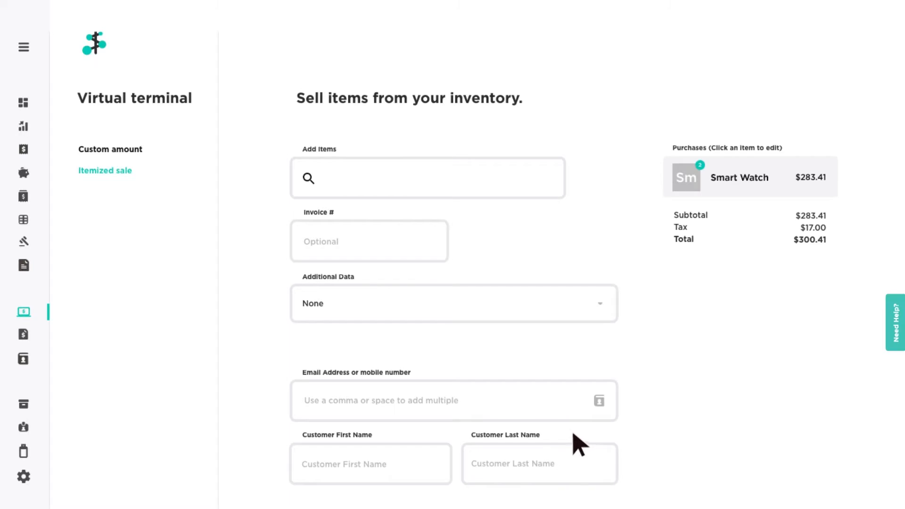
Step: Search for Sunglasses and add one pair at $26.50 to the order
text(Sunglas)
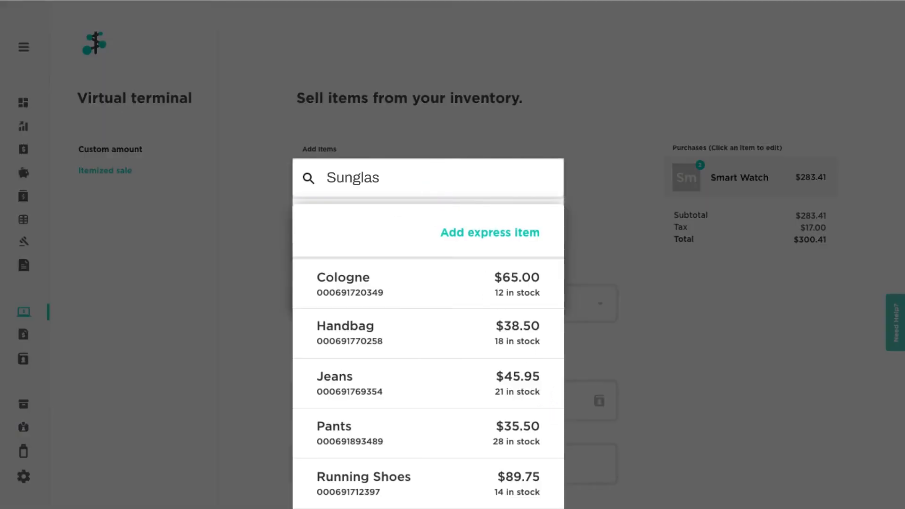
text(ses)
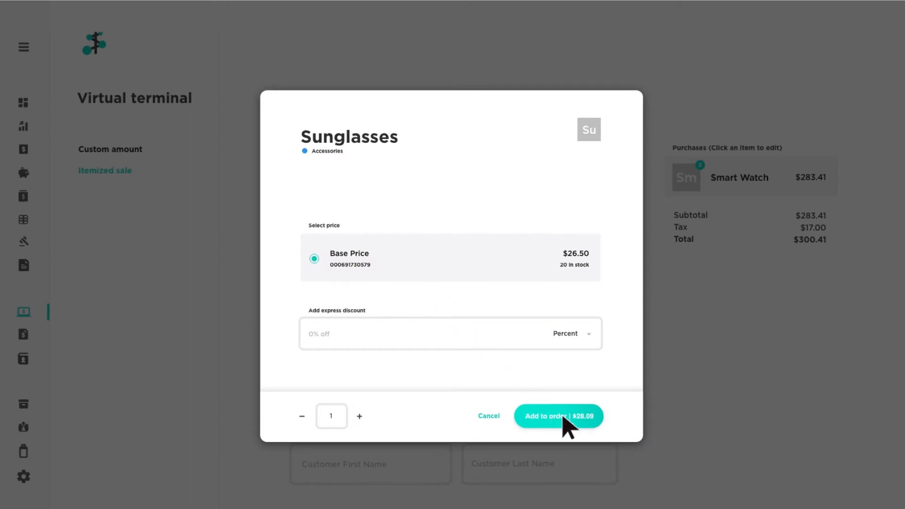
click(557, 416)
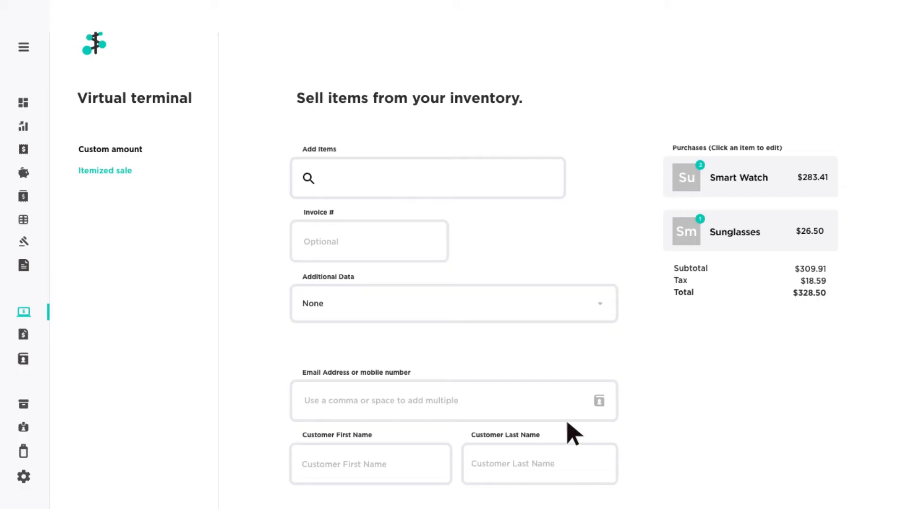
mouse_move(733, 241)
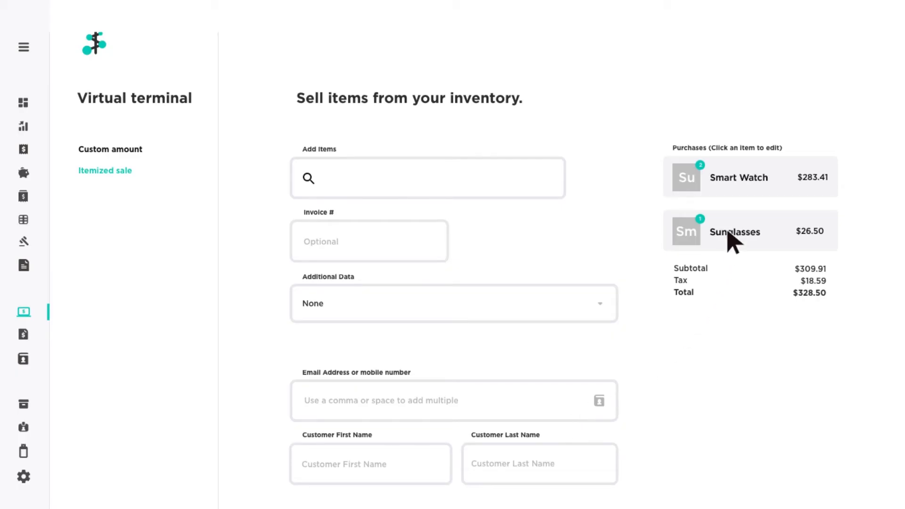
Step: Remove the Sunglasses line, leaving one Smart Watch totaling $157.37
click(733, 232)
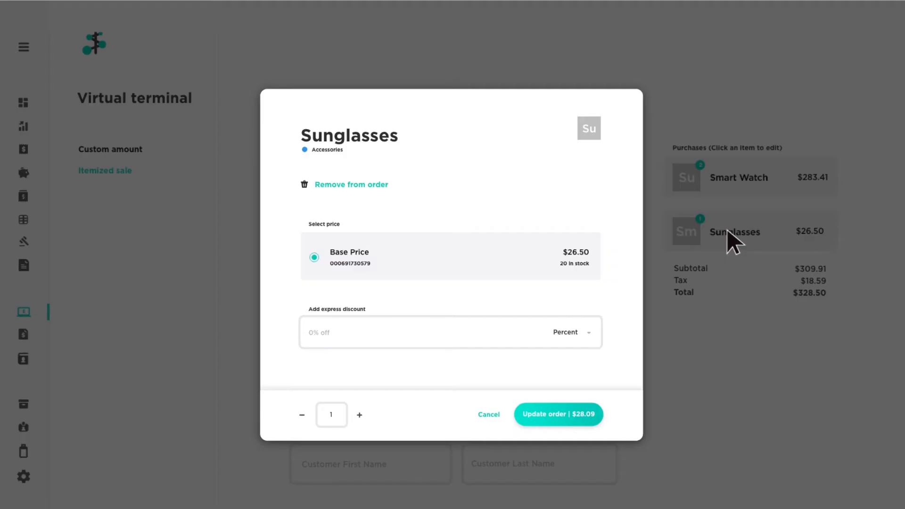
mouse_move(351, 200)
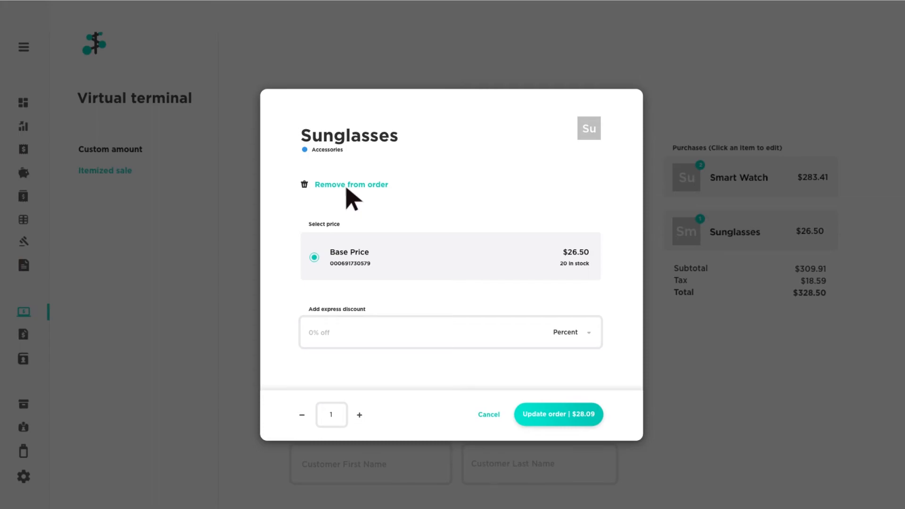
click(352, 184)
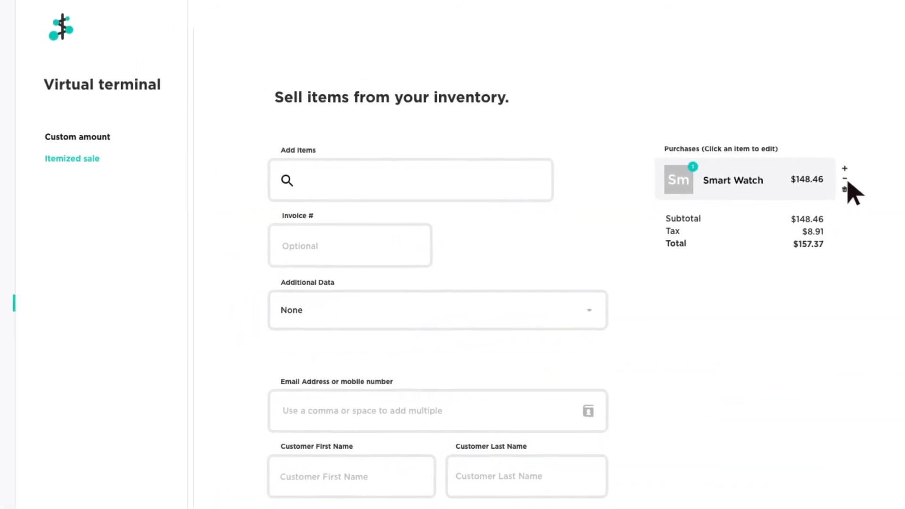
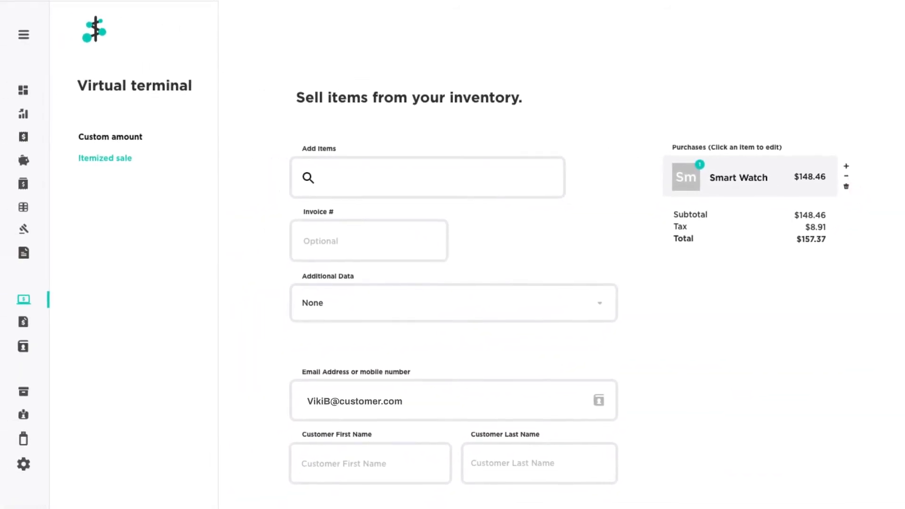
scroll(down, 3)
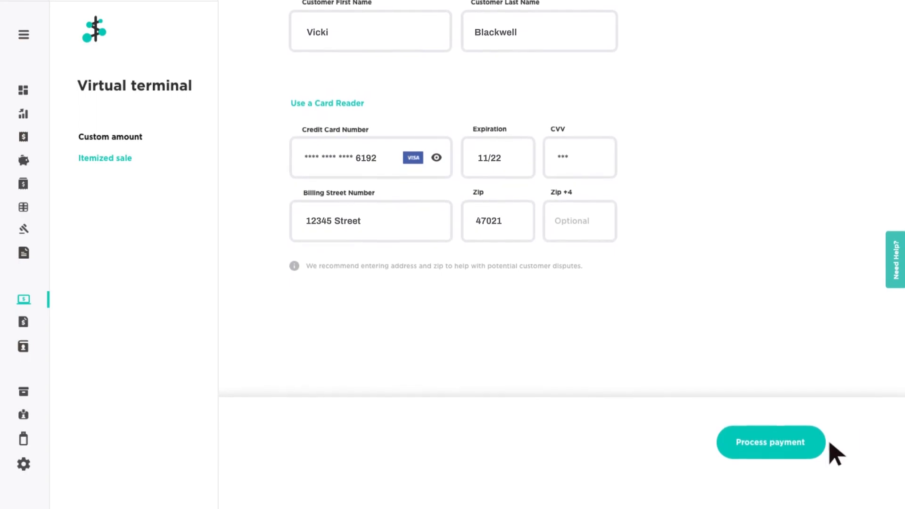
click(770, 441)
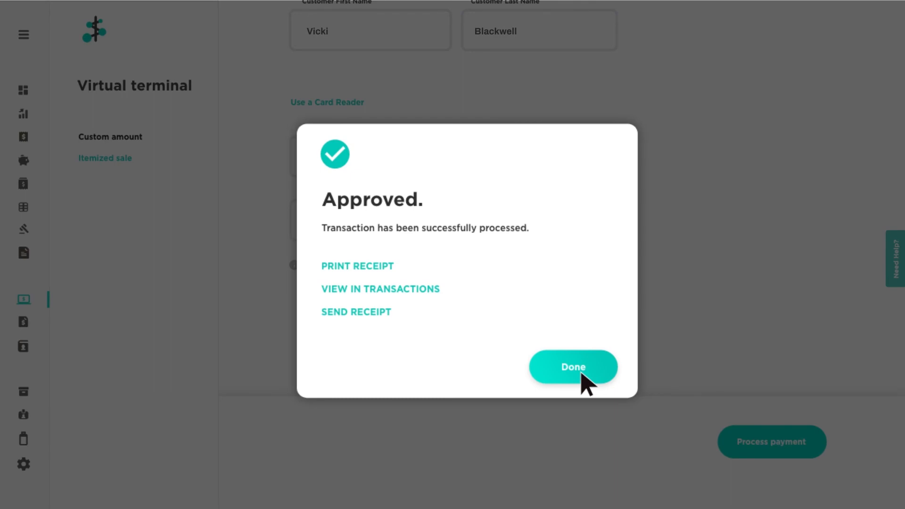
Step: Dismiss the Approved dialog and open the Need Help? Help Center panel
click(573, 367)
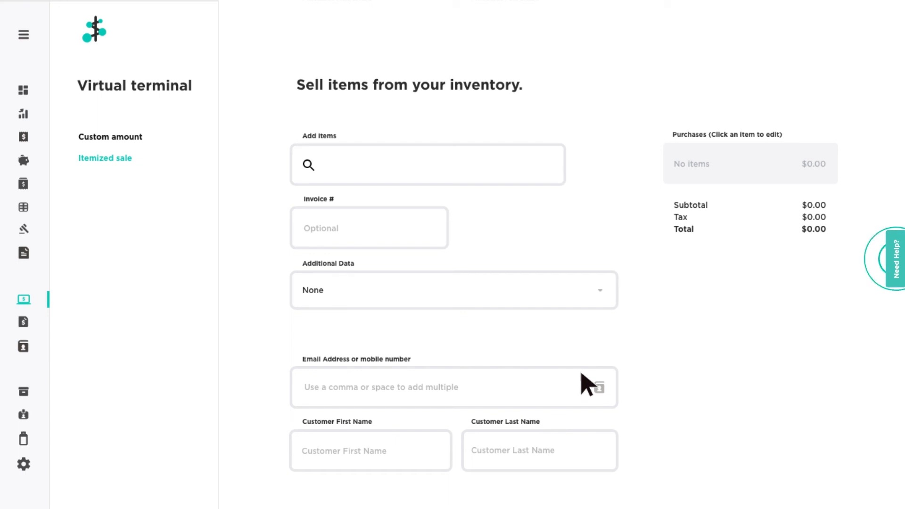
mouse_move(643, 366)
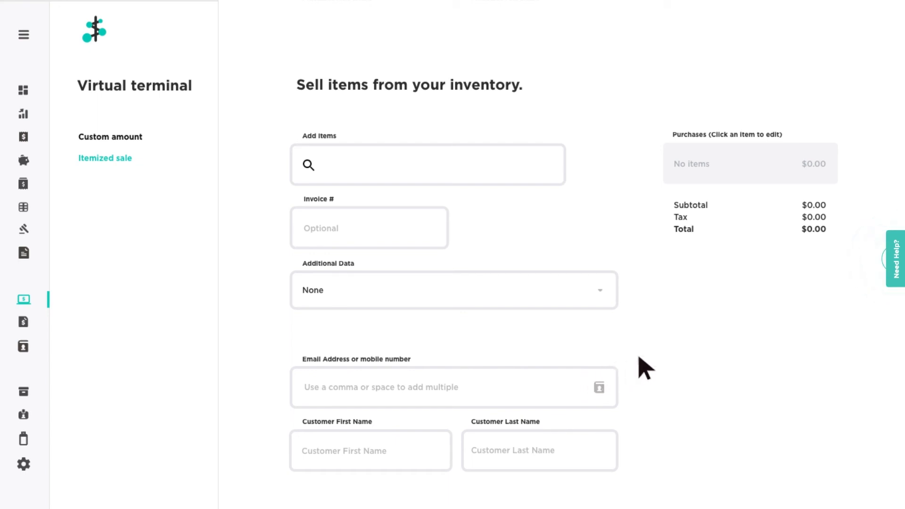
mouse_move(900, 294)
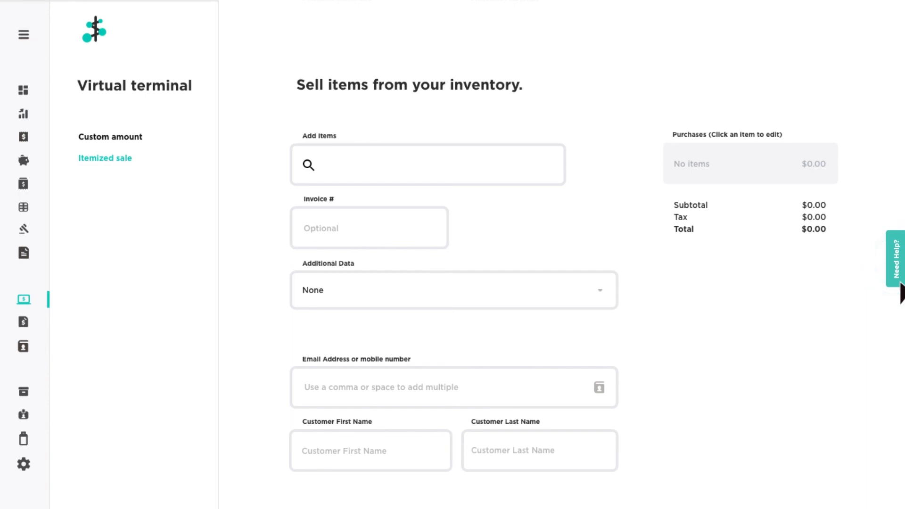
click(895, 259)
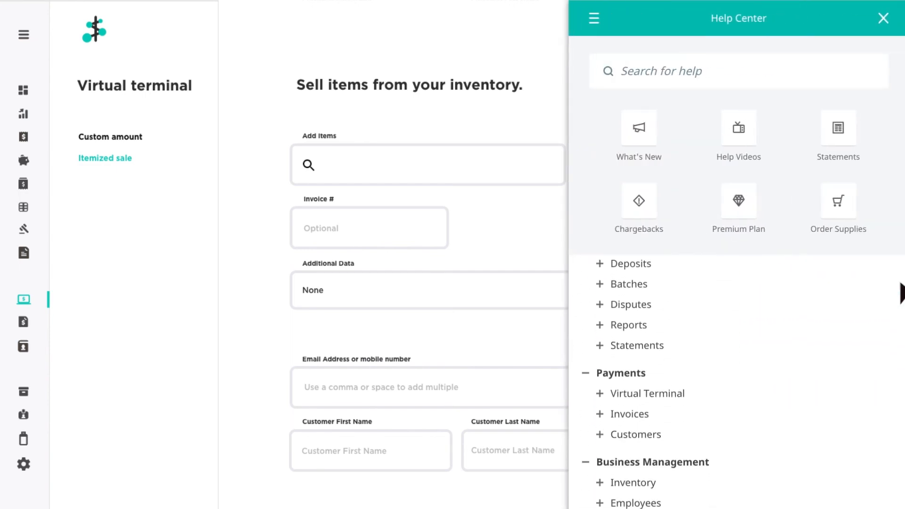